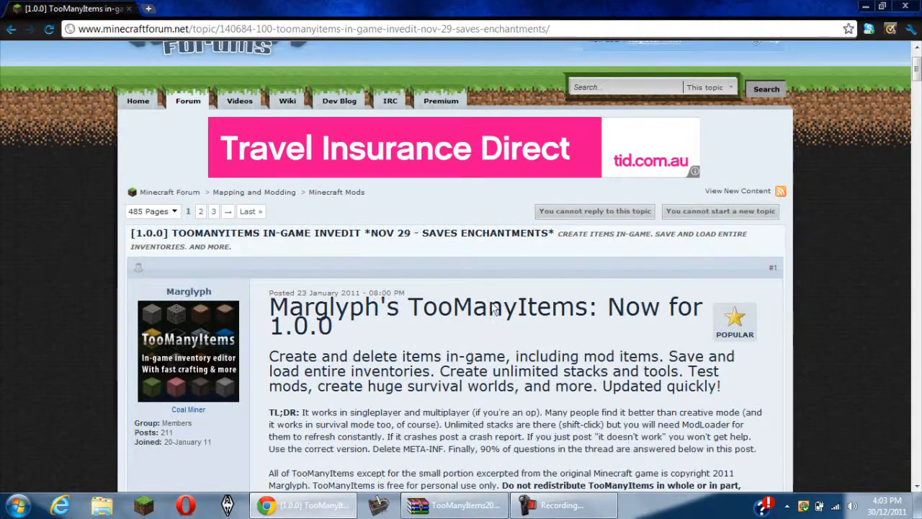
# - Scroll down through the TooManyItems forum post in Chrome
pyautogui.scroll(-3)
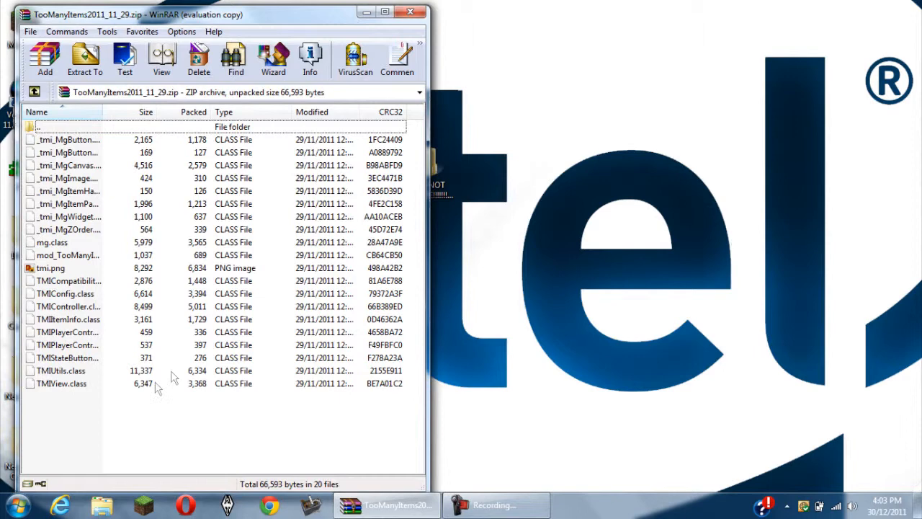
# - Run %appdata% from the Start menu search to reach the Roaming folder
pyautogui.click(14, 504)
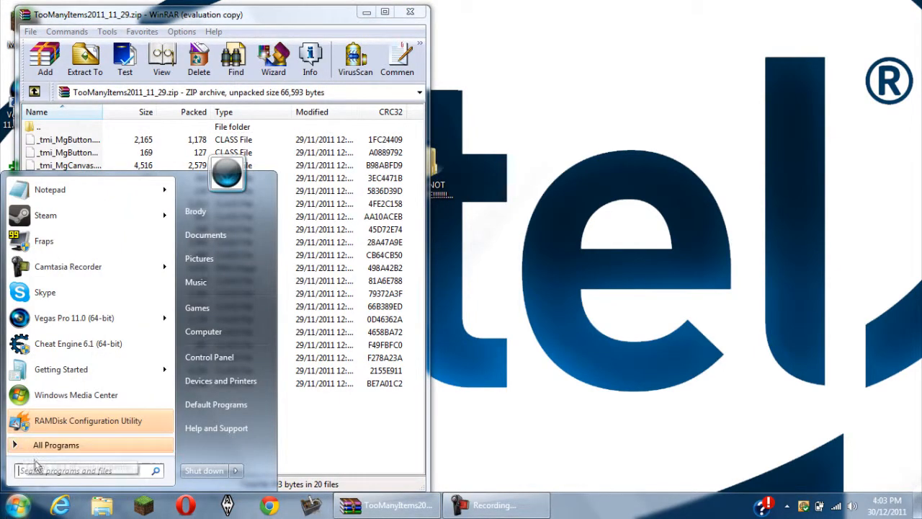
pyautogui.click(79, 469)
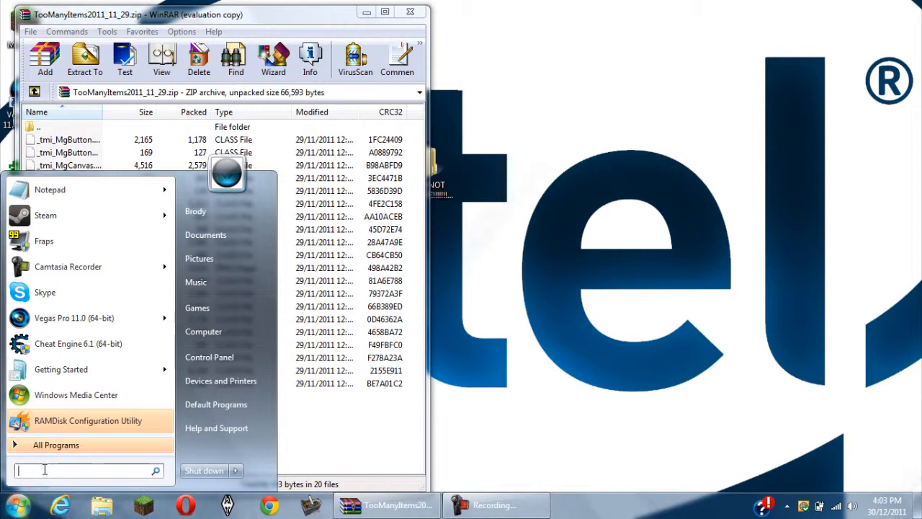
pyautogui.write('%')
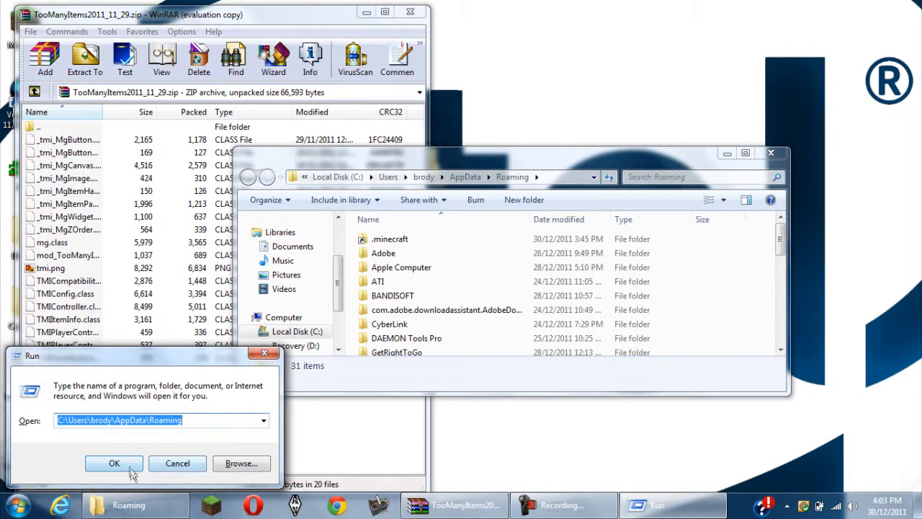
# - Open .minecraft, maximize the window, and enter the bin folder
pyautogui.click(114, 463)
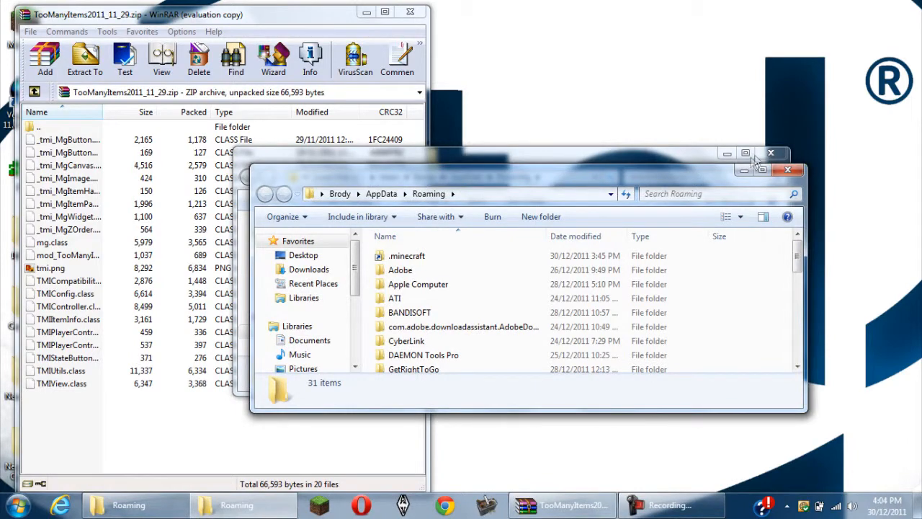
pyautogui.doubleClick(406, 255)
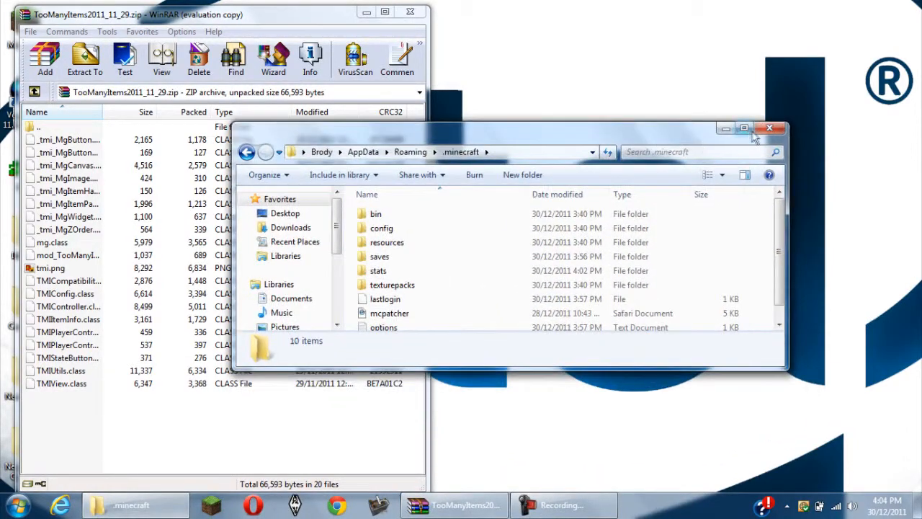
pyautogui.click(744, 128)
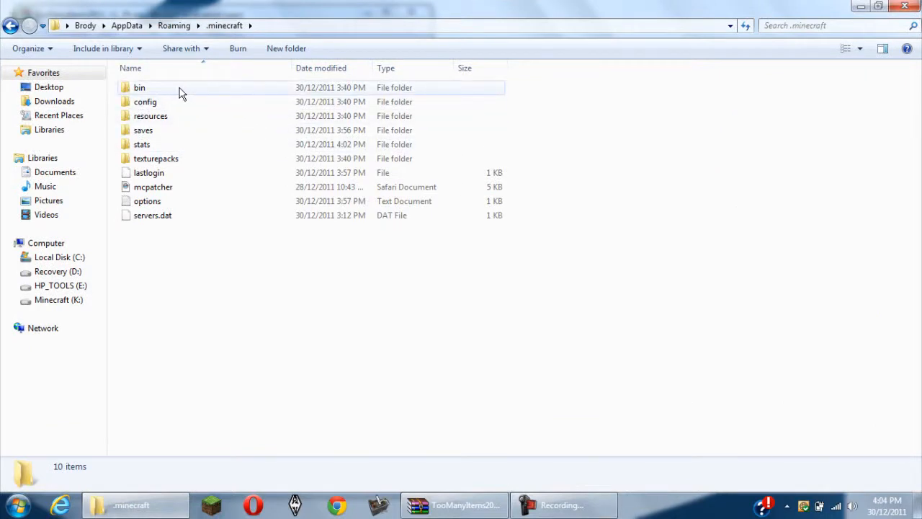
pyautogui.doubleClick(139, 87)
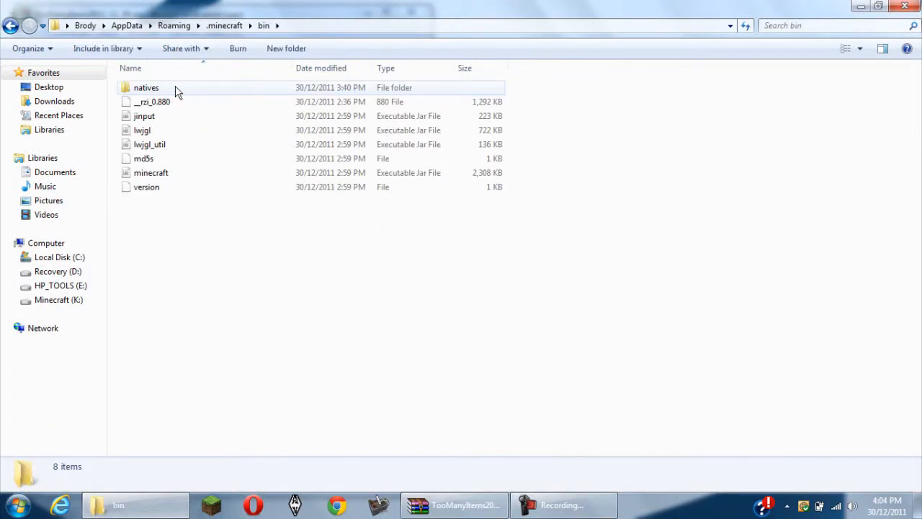
pyautogui.click(146, 187)
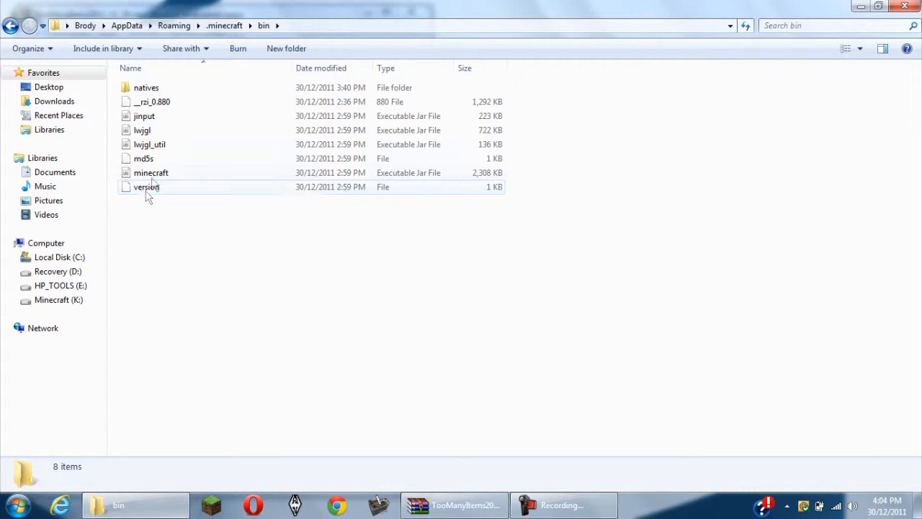
# - Bring up the context menu for minecraft.jar in the bin folder
pyautogui.rightClick(151, 172)
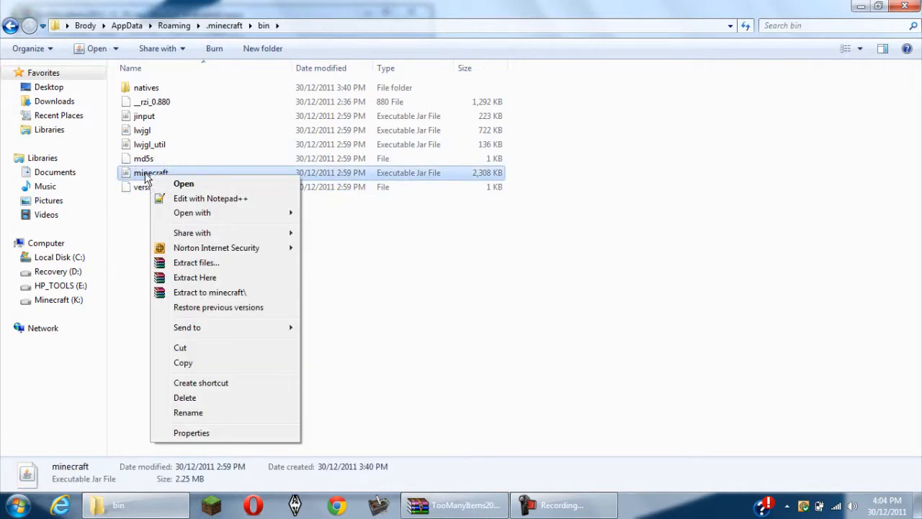
pyautogui.moveTo(192, 232)
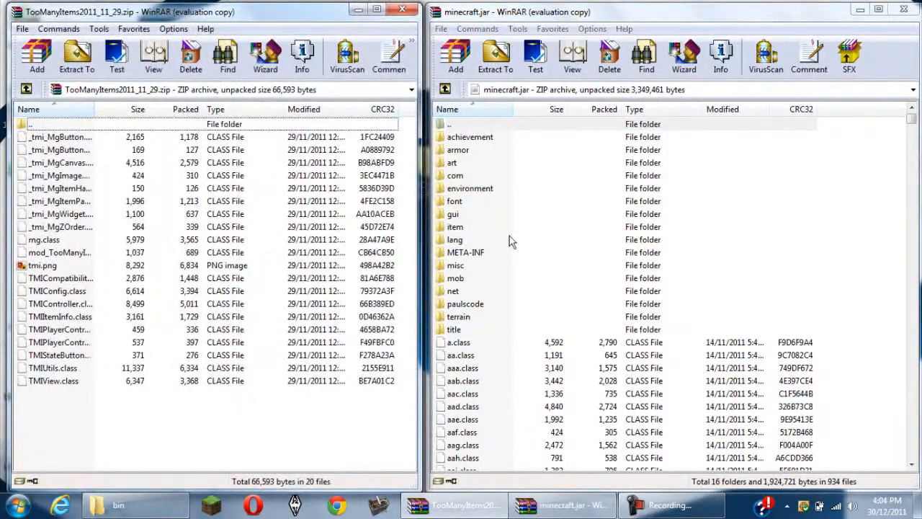
# - Delete META-INF from minecraft.jar and add the TooManyItems files to it
pyautogui.click(465, 252)
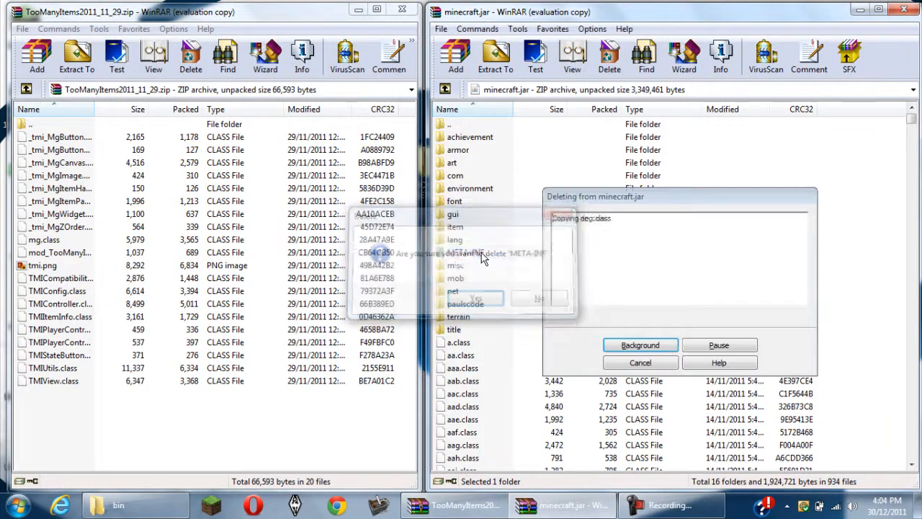
pyautogui.click(475, 298)
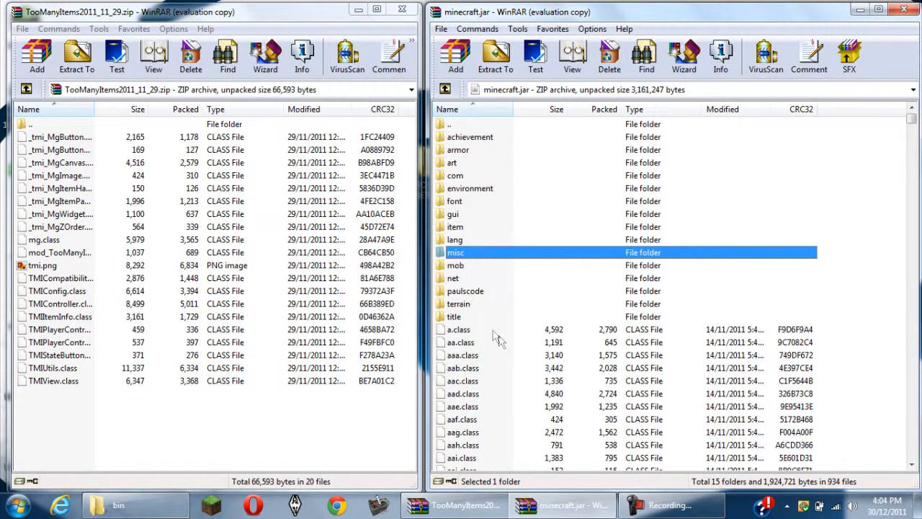
pyautogui.click(461, 367)
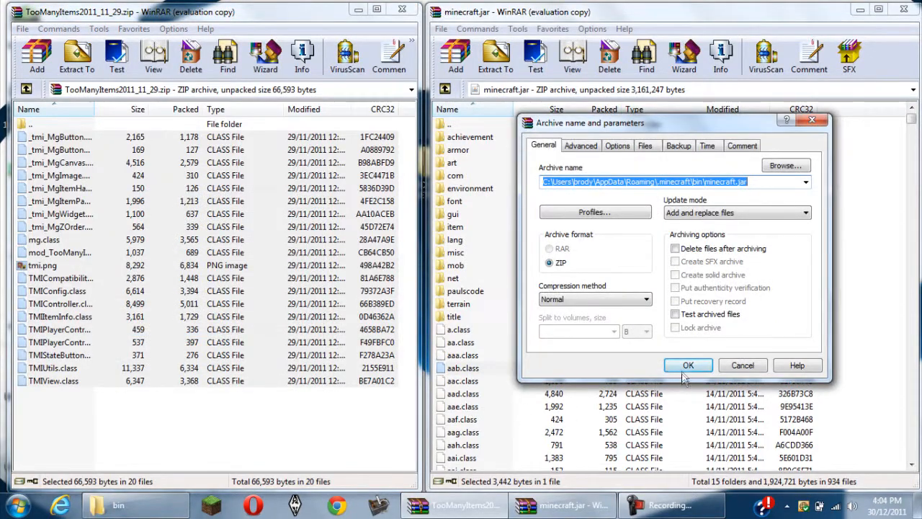
# - Confirm adding the class files, then close the TooManyItems and minecraft.jar archives
pyautogui.click(687, 365)
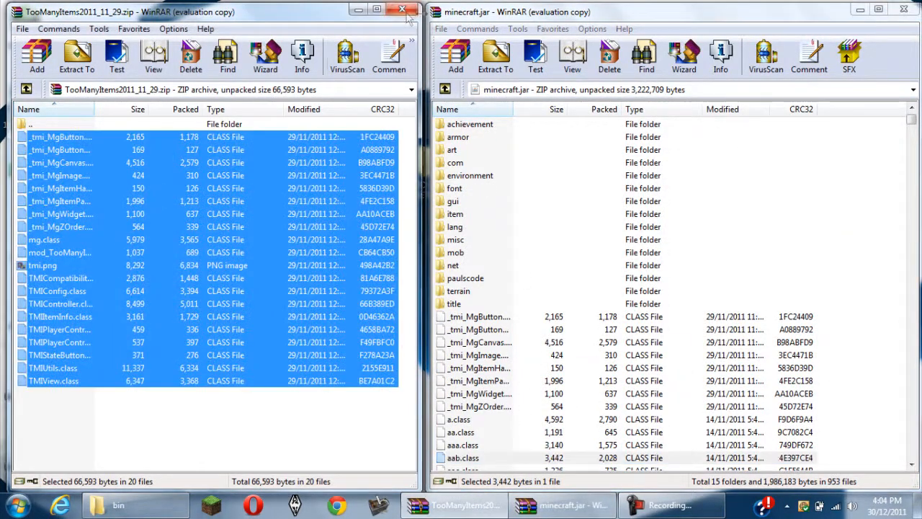
pyautogui.click(401, 11)
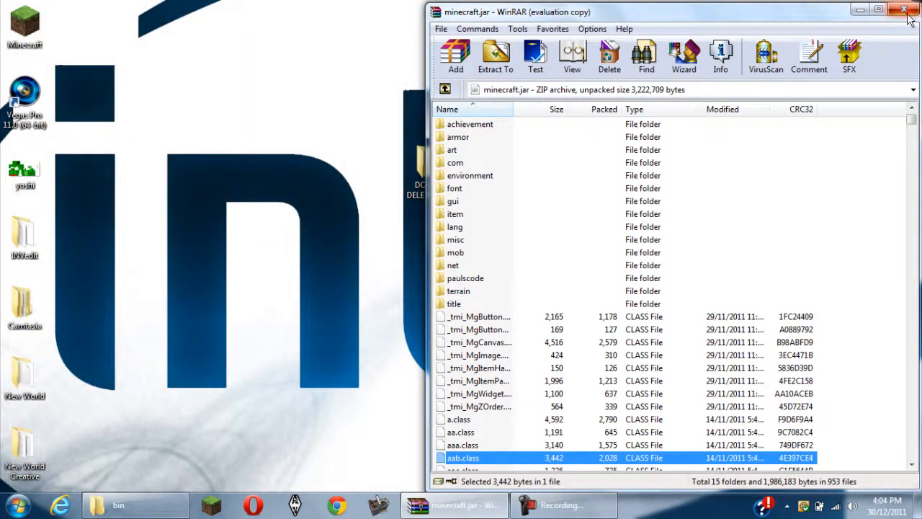
pyautogui.click(905, 9)
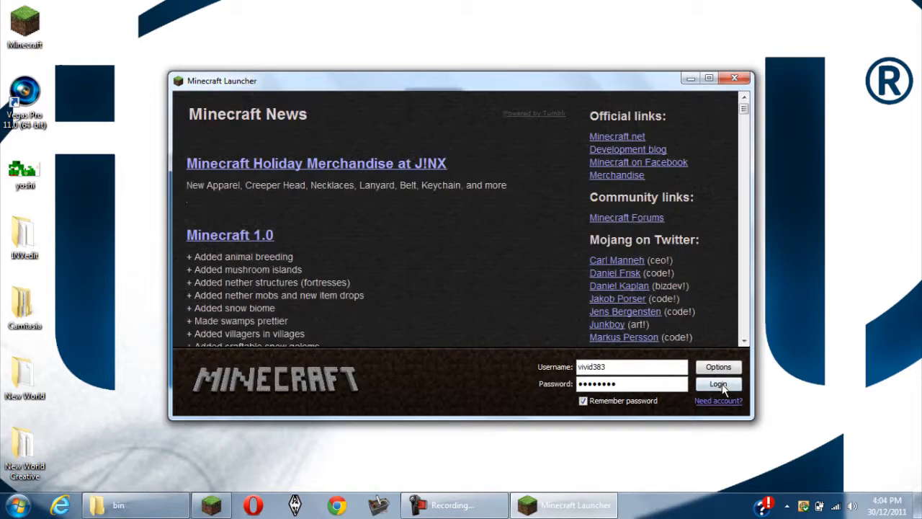
# - Log in, load the singleplayer New World, and open the TooManyItems inventory
pyautogui.click(718, 383)
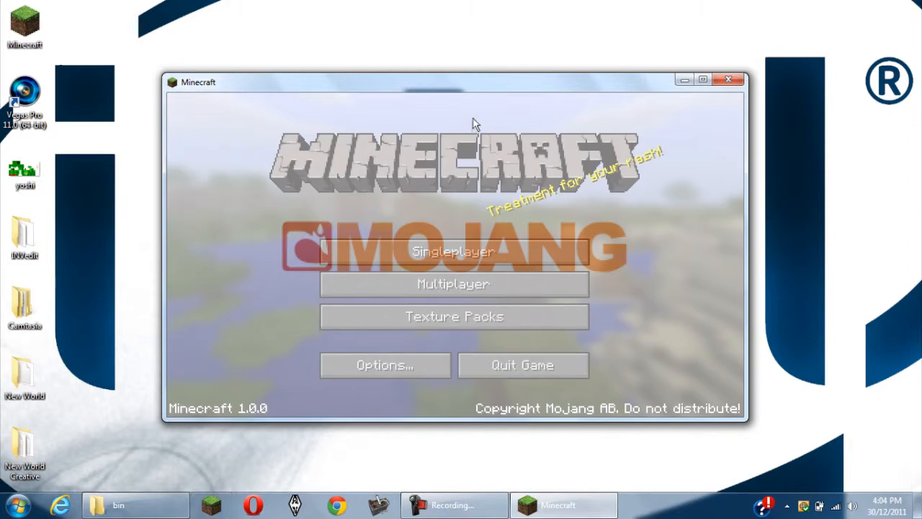
pyautogui.click(453, 251)
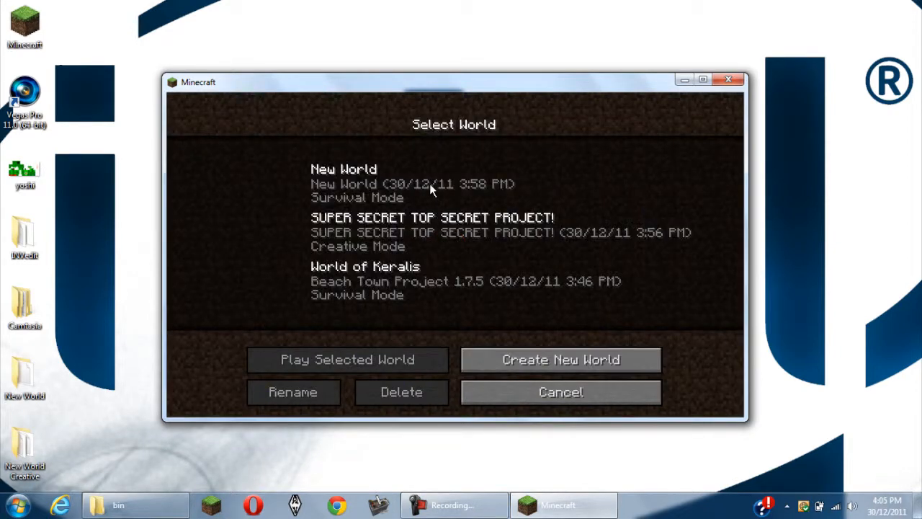
pyautogui.click(347, 359)
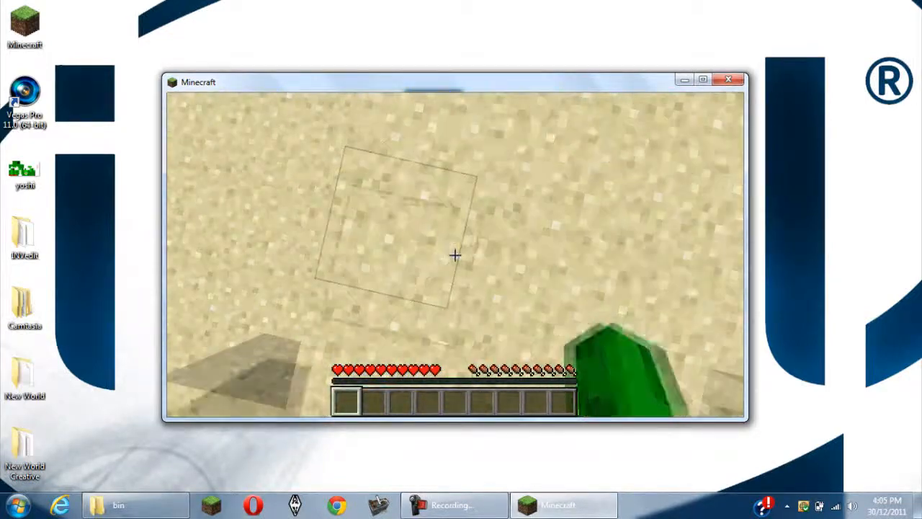
pyautogui.press('e')
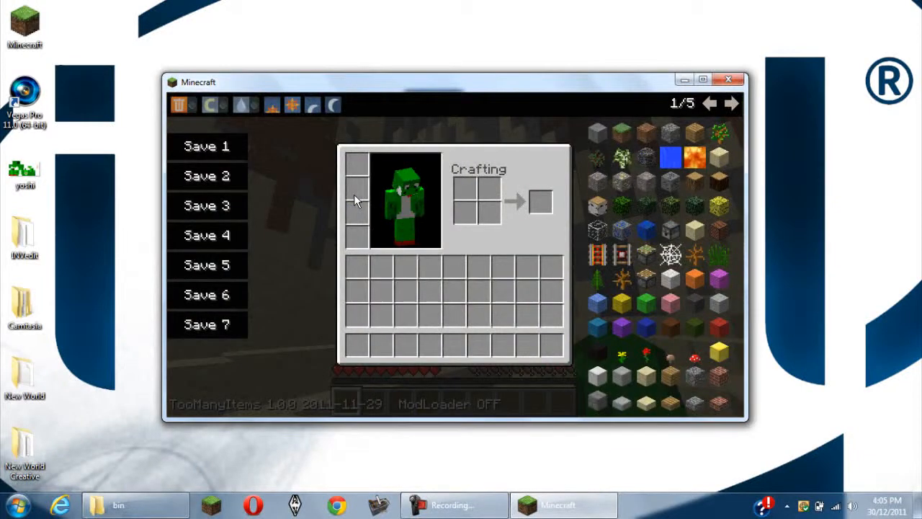
pyautogui.moveTo(597, 180)
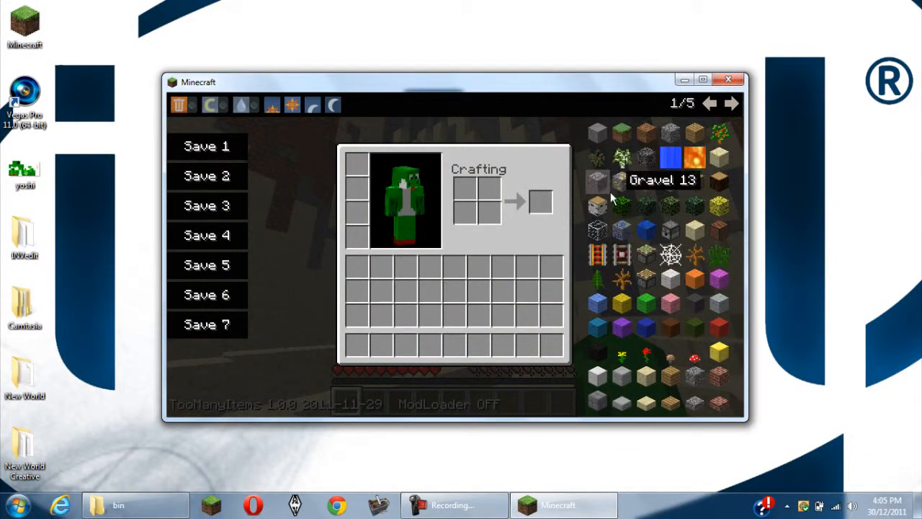
pyautogui.moveTo(622, 206)
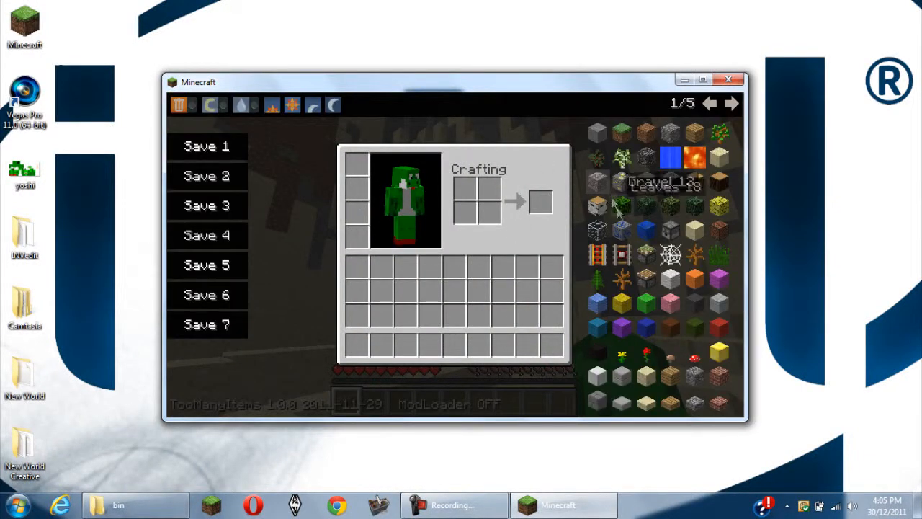